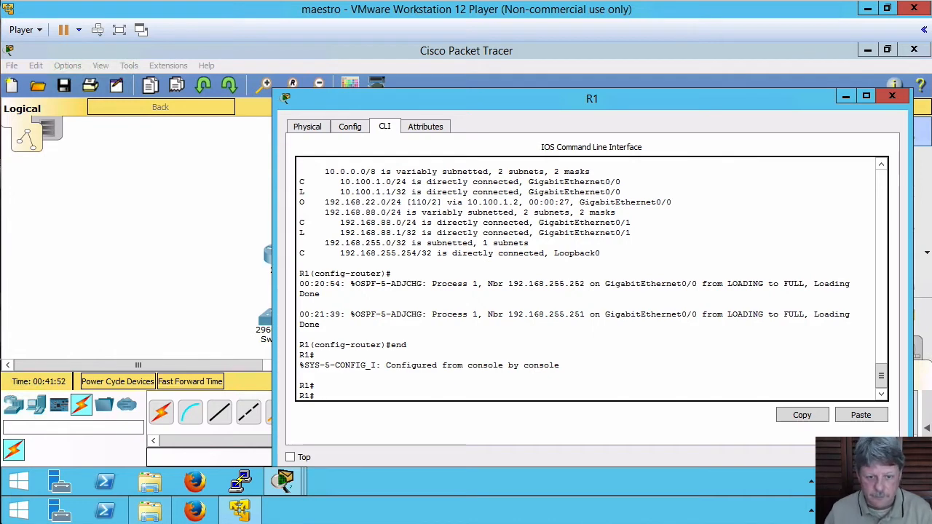
# Step: Run 'sh ip route' on R1 to list routes including OSPF routes via GigabitEthernet0/0
pyautogui.write('s')
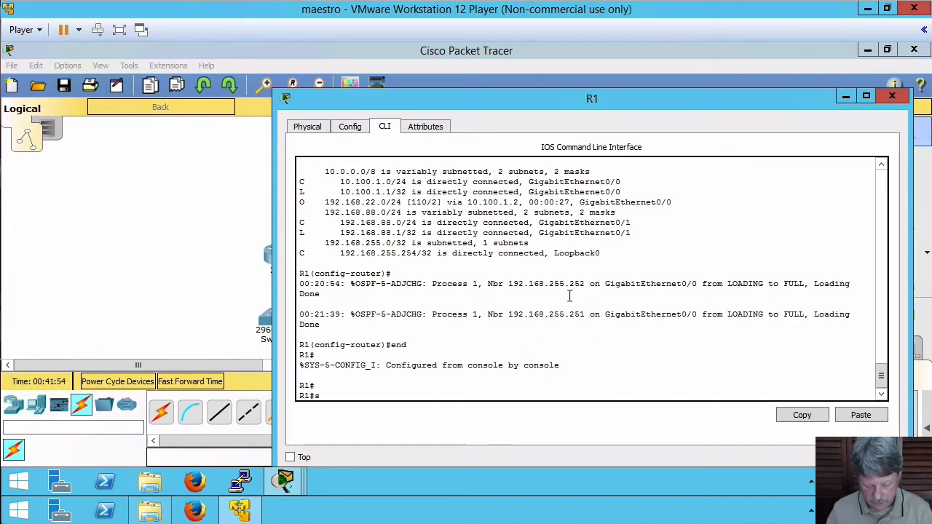
pyautogui.write('sh ip route')
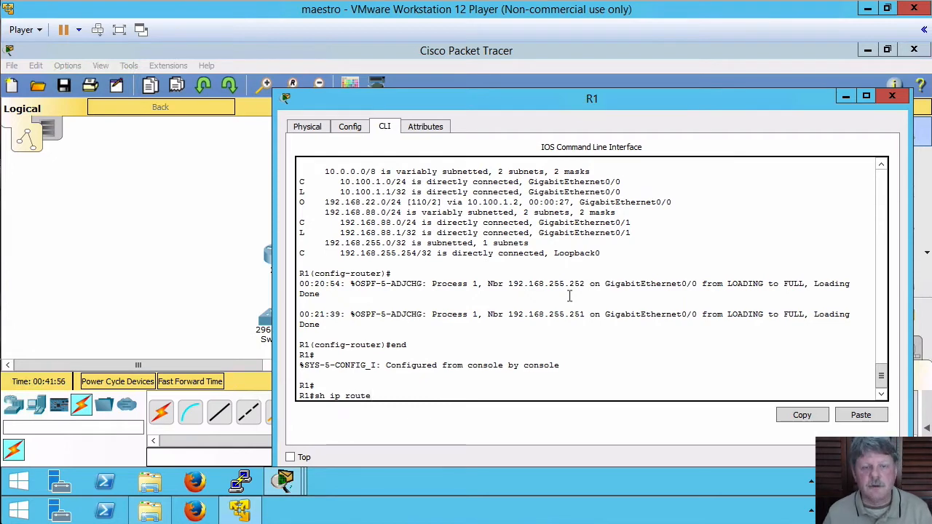
pyautogui.press('Return')
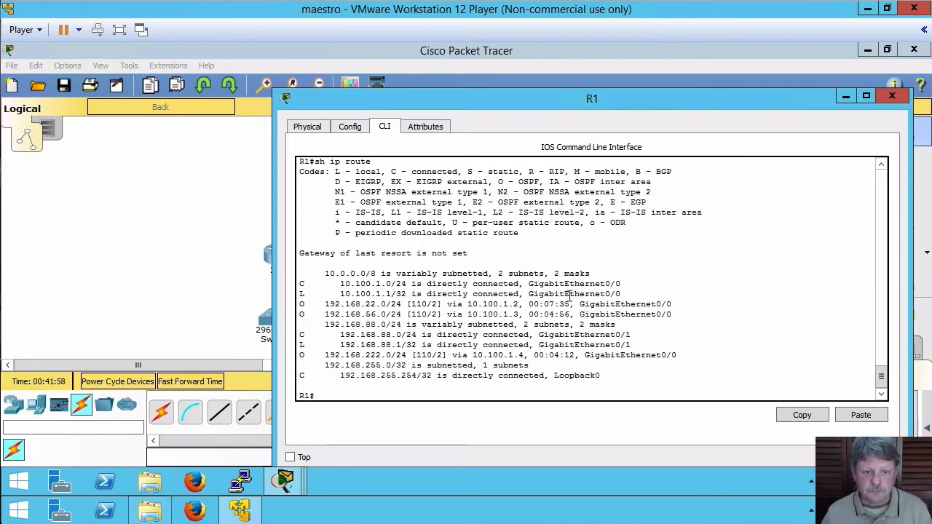
pyautogui.moveTo(333, 283)
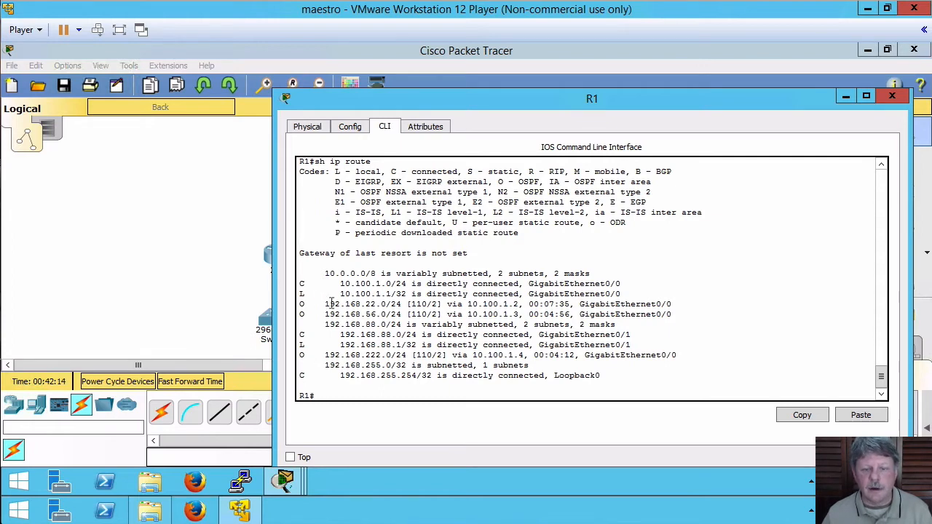
pyautogui.moveTo(326, 304)
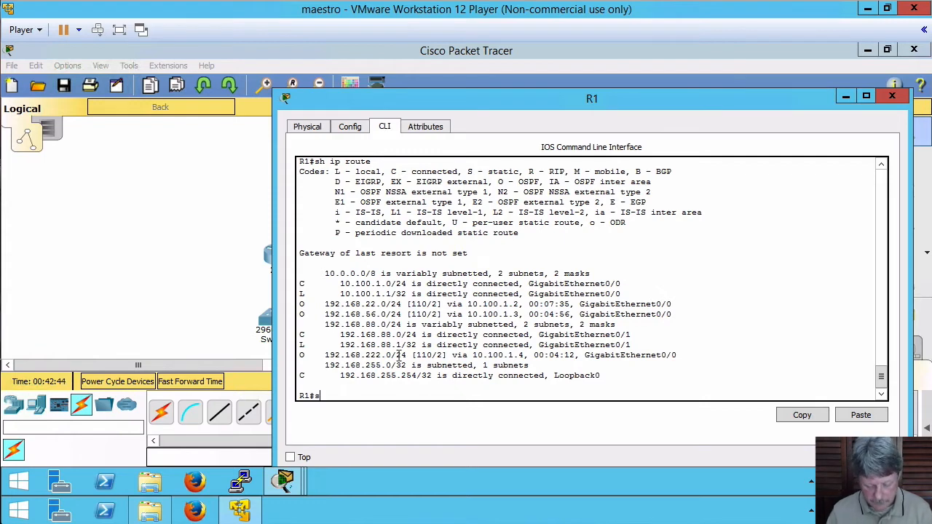
# Step: Run 'sh ip protocol' on R1 and highlight the routing information sources
pyautogui.write('sh ip protocol')
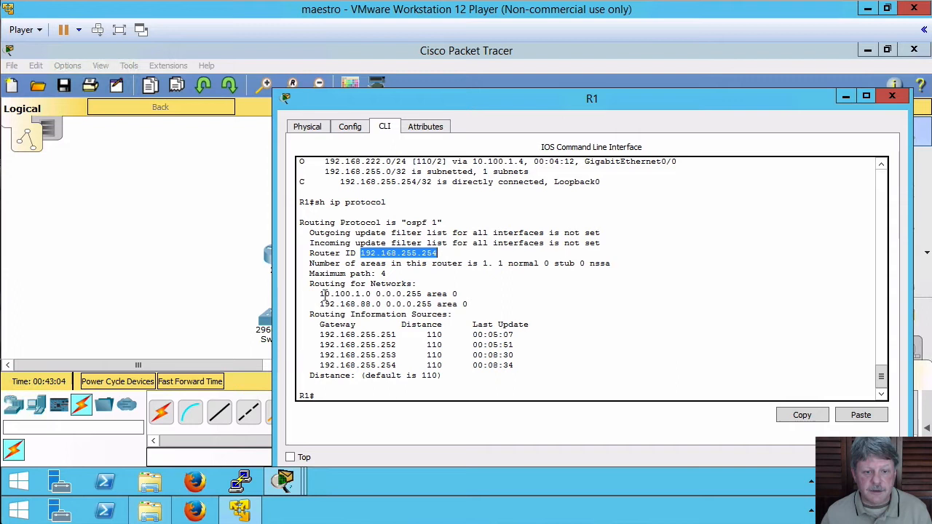
pyautogui.moveTo(320, 293); pyautogui.dragTo(472, 304)
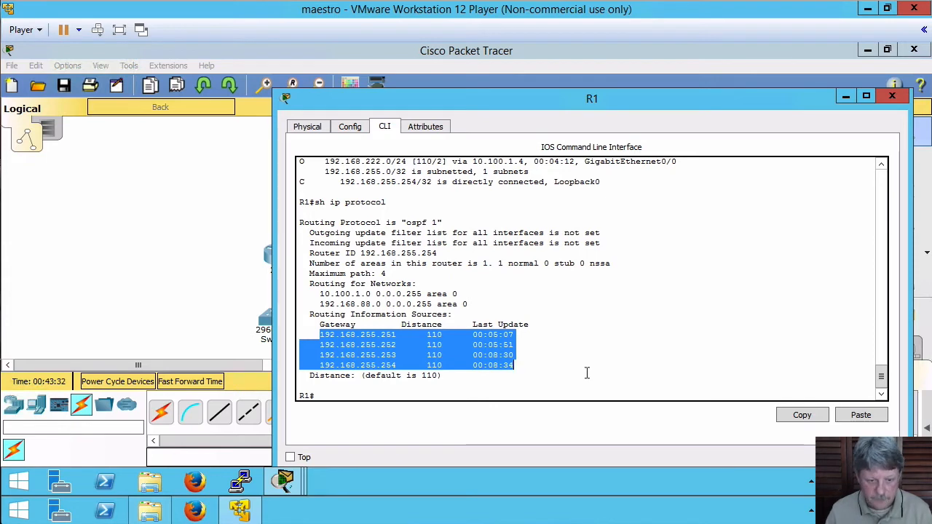
pyautogui.write('sh ip ospf nei')
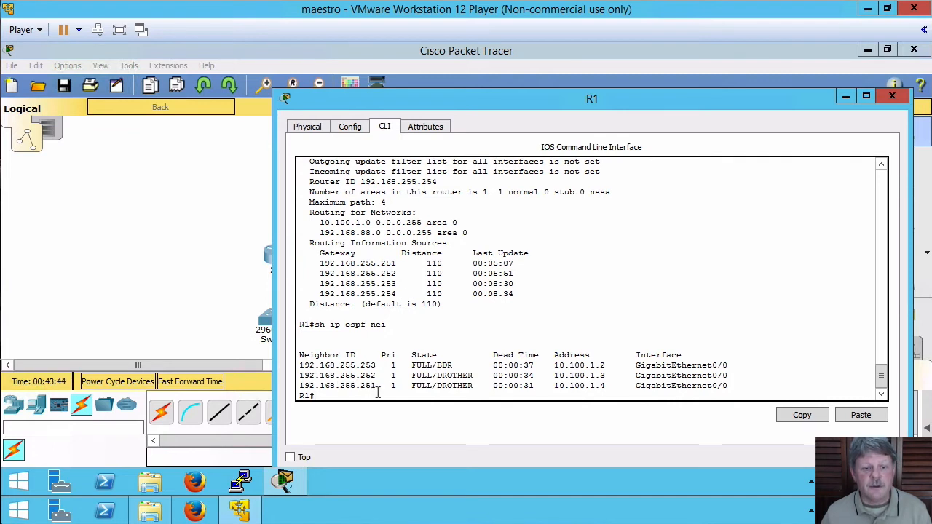
pyautogui.moveTo(379, 375)
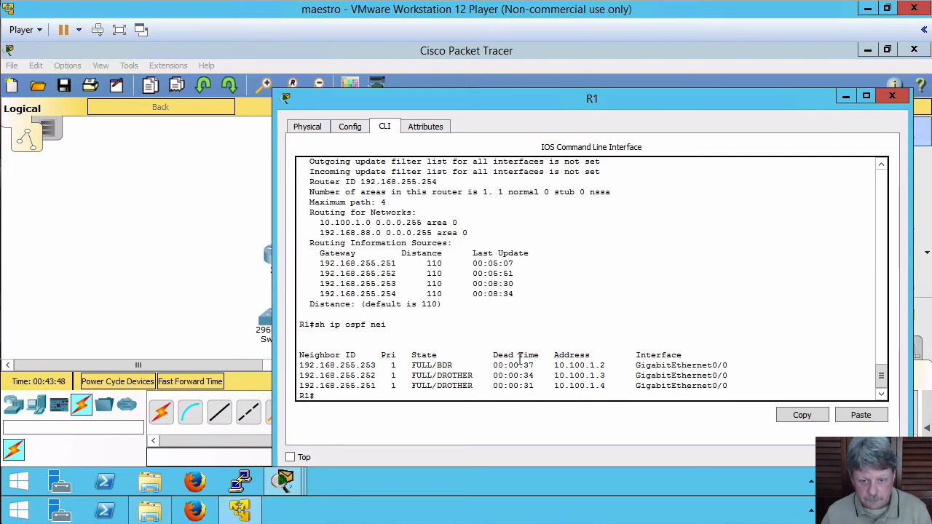
pyautogui.moveTo(463, 370)
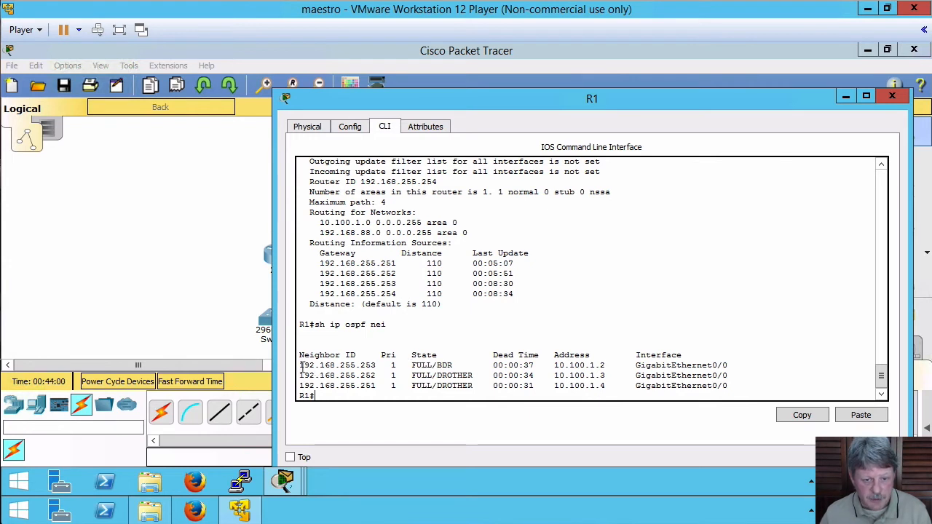
# Step: Highlight R1's OSPF neighbor list showing one BDR and two DROTHER neighbors
pyautogui.moveTo(299, 365); pyautogui.dragTo(459, 364)
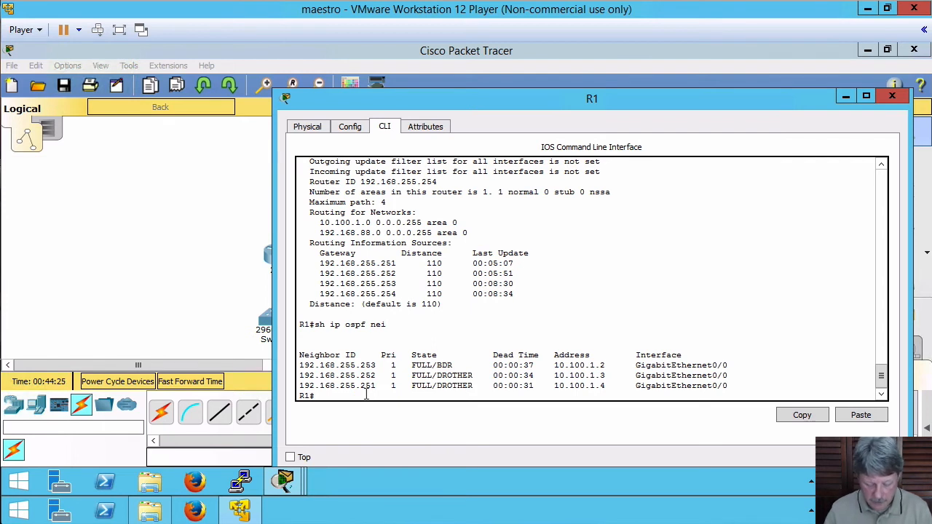
# Step: Type 'sh ip ospf int g0/0' at R1's prompt without running it
pyautogui.write('sh ip ospf')
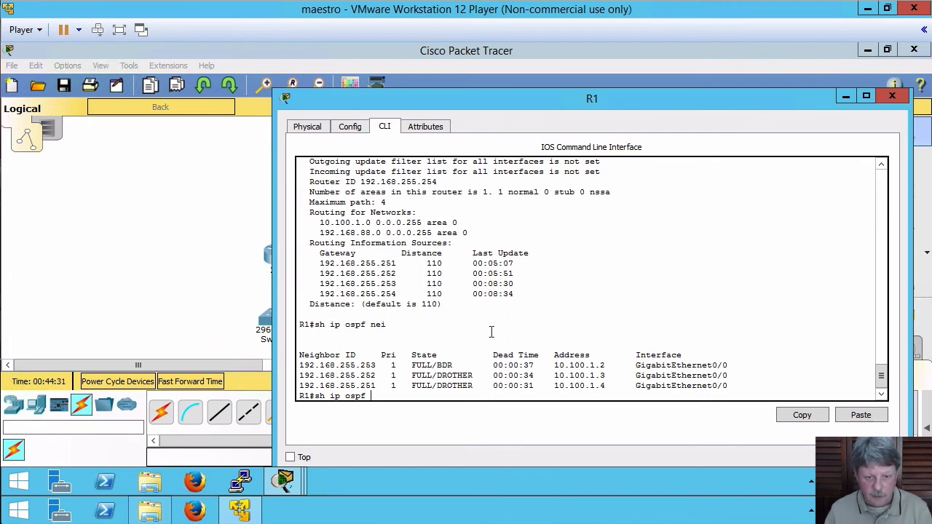
pyautogui.write('int g')
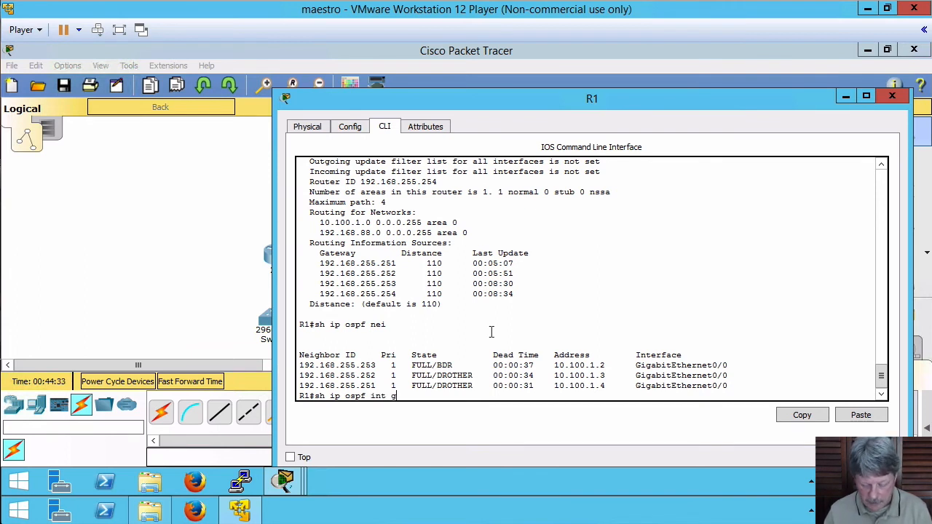
pyautogui.write('0/0')
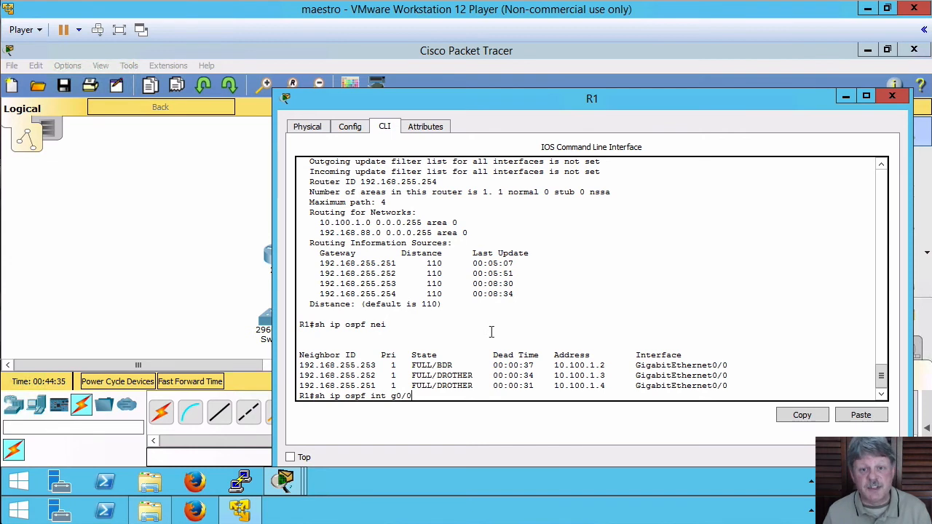